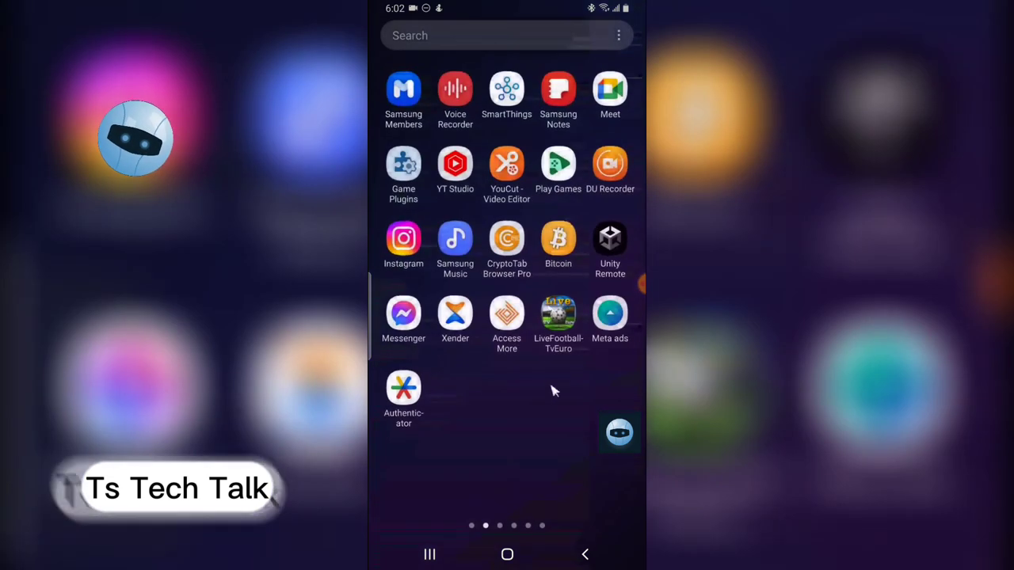
Scroll the Threads home feed to pubity's surfing post.
scroll(left, 3)
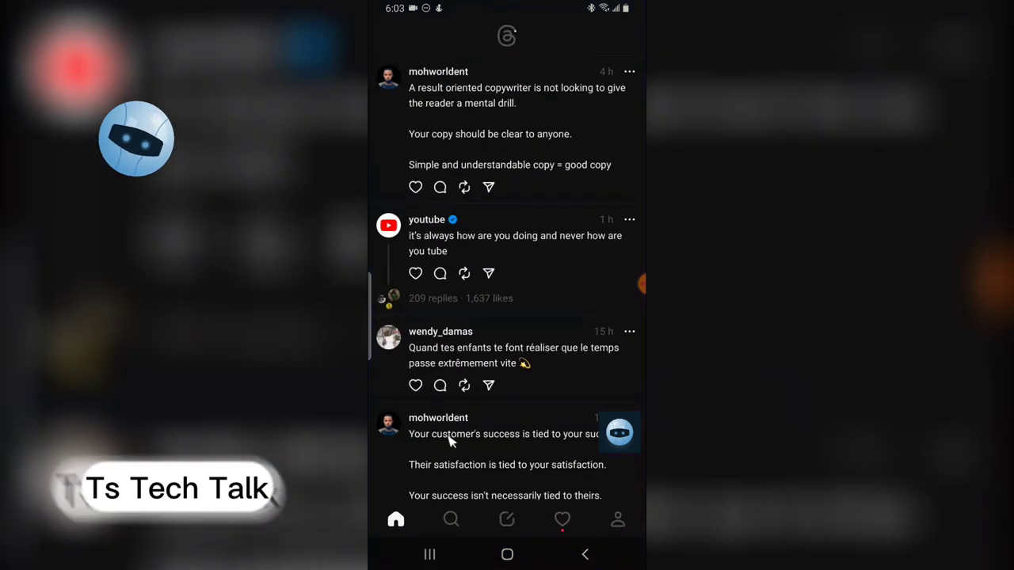
mouse_move(529, 109)
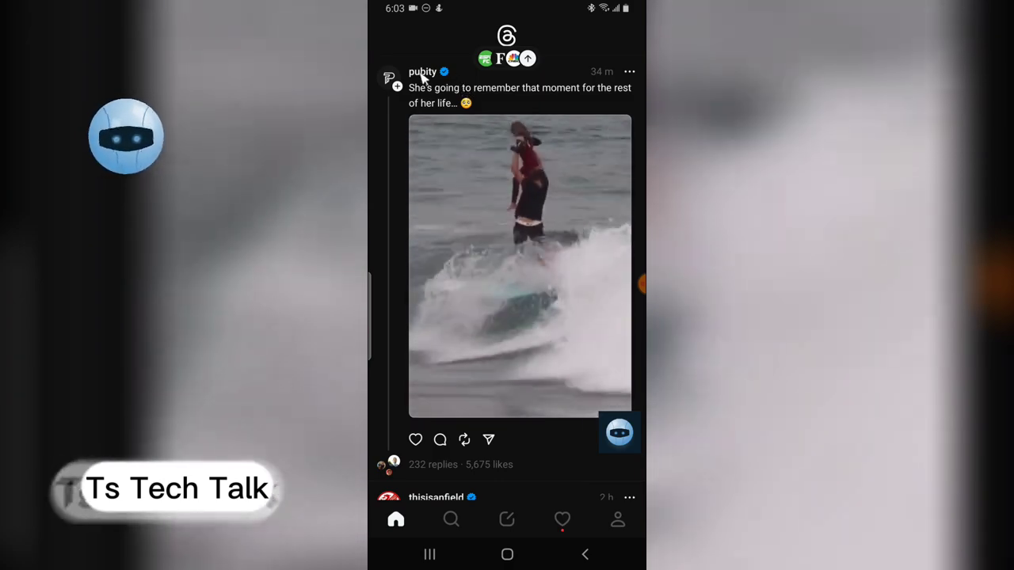
Open pubity's profile and choose Block from its account menu.
click(422, 71)
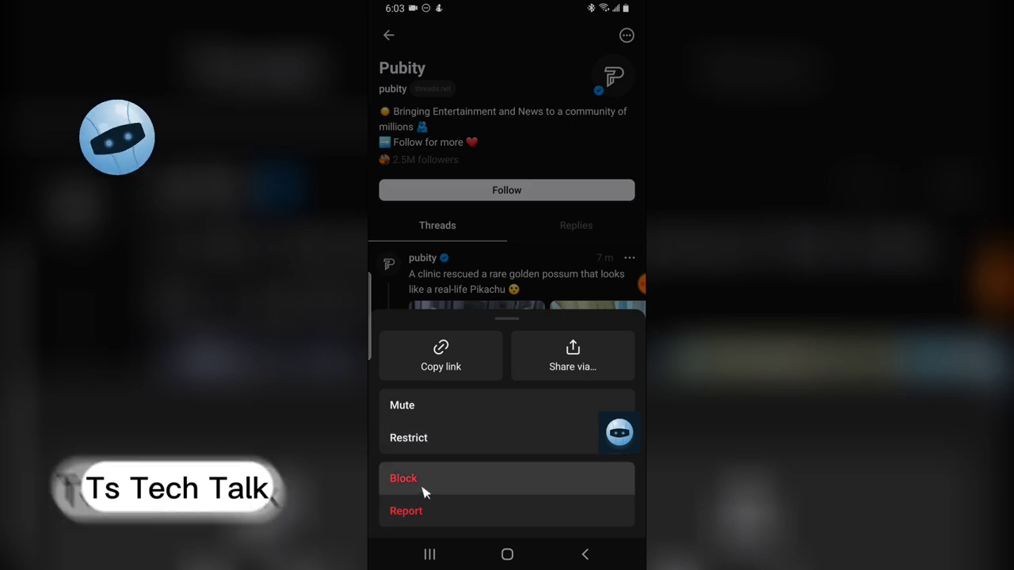
click(403, 478)
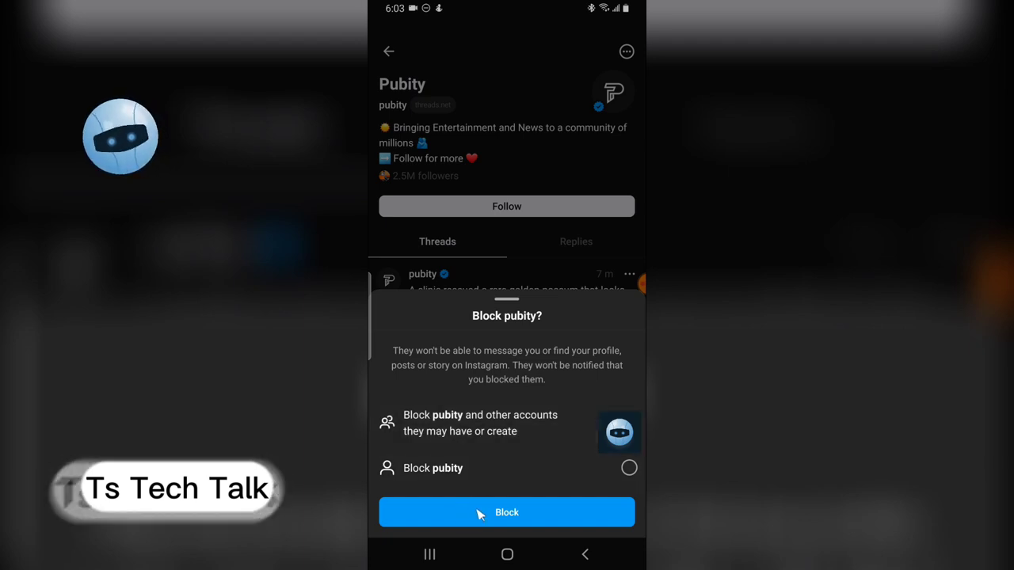
mouse_move(447, 331)
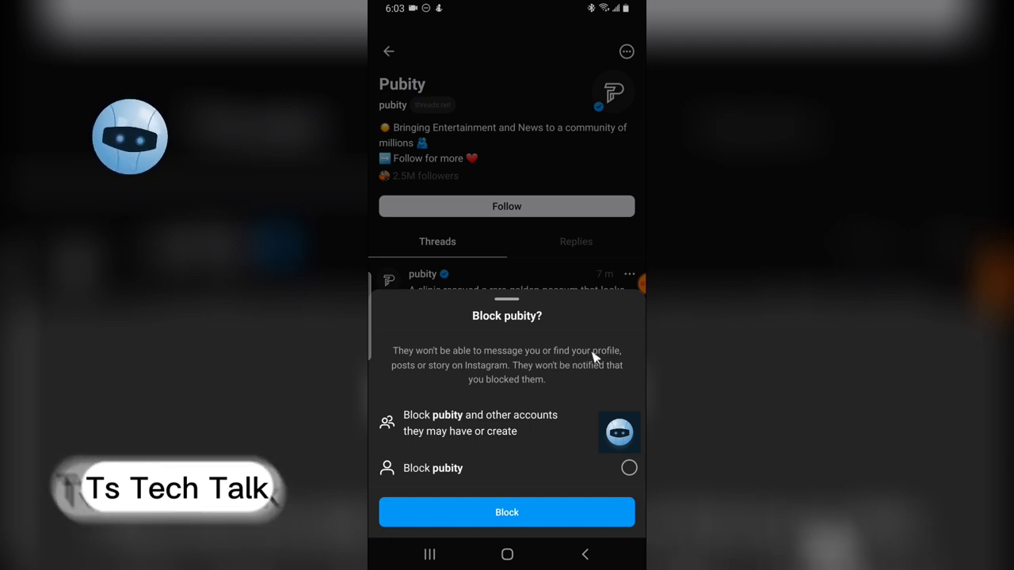
mouse_move(633, 319)
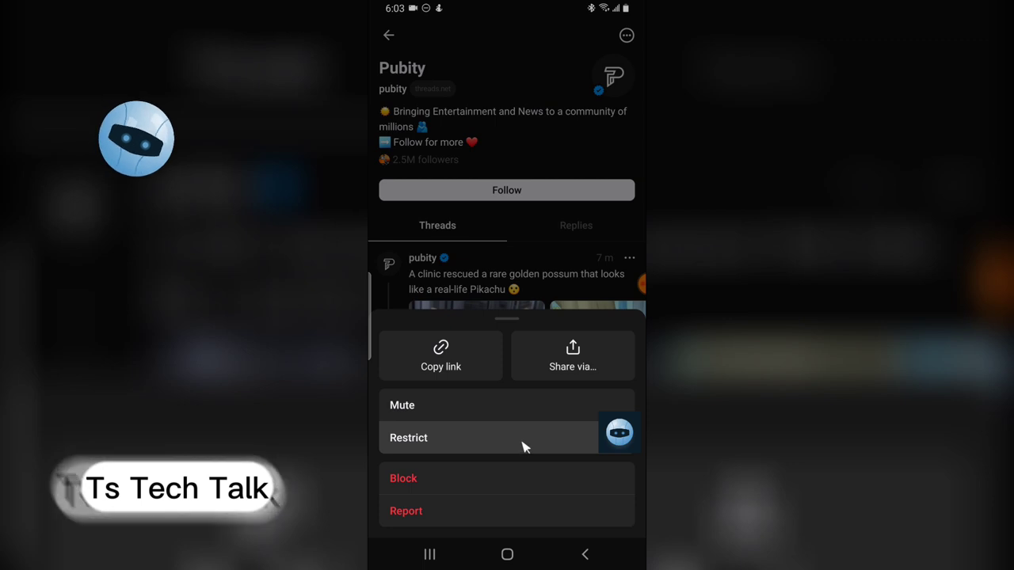
mouse_move(574, 404)
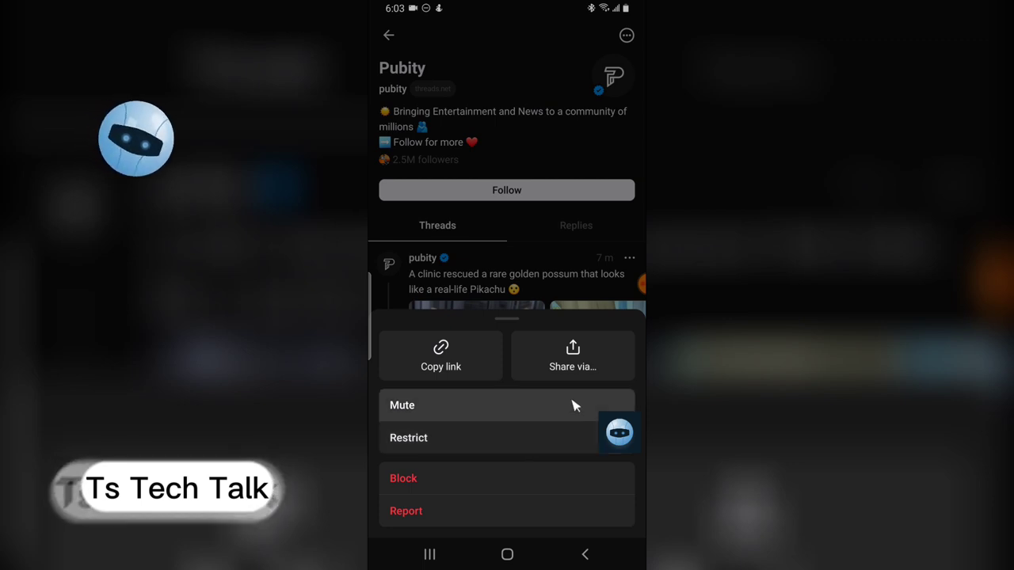
mouse_move(570, 417)
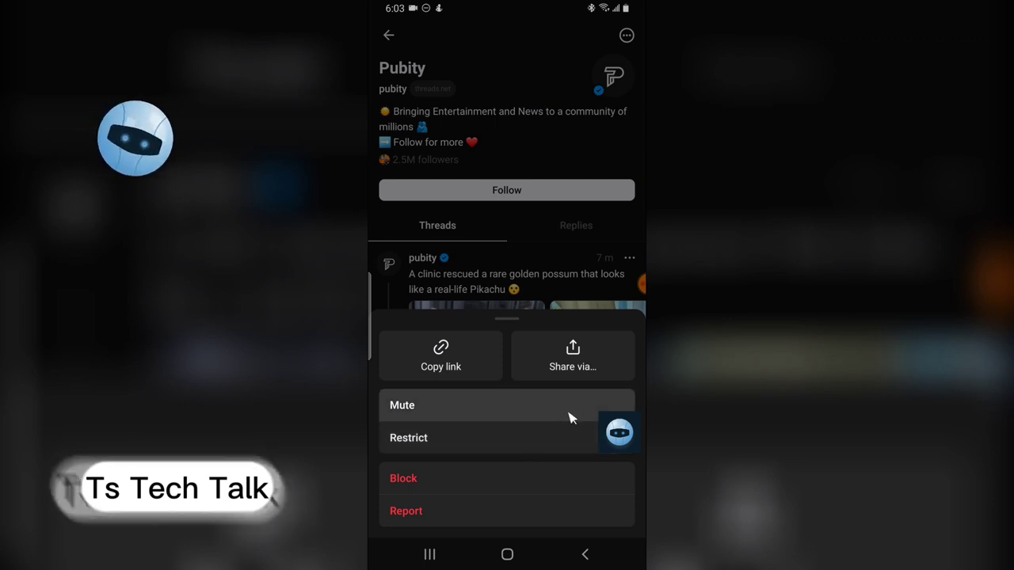
mouse_move(526, 441)
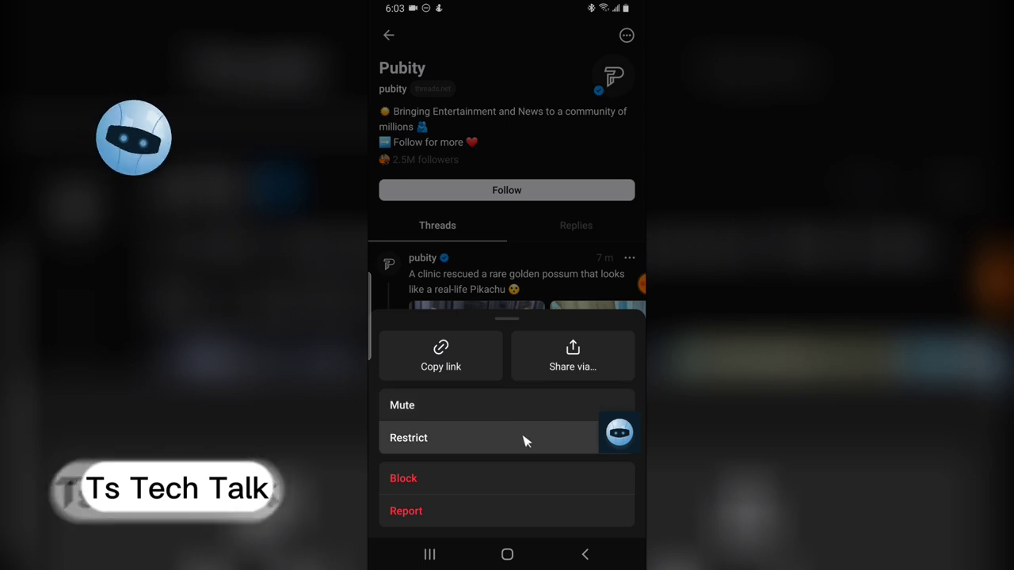
Restrict pubity, then unrestrict it and bring its account actions back up.
click(408, 438)
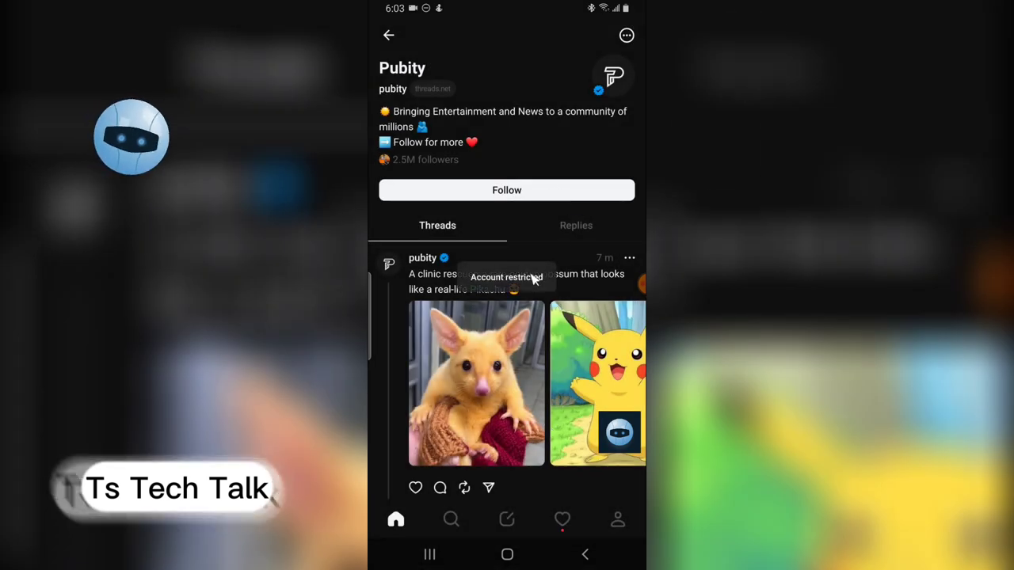
mouse_move(628, 37)
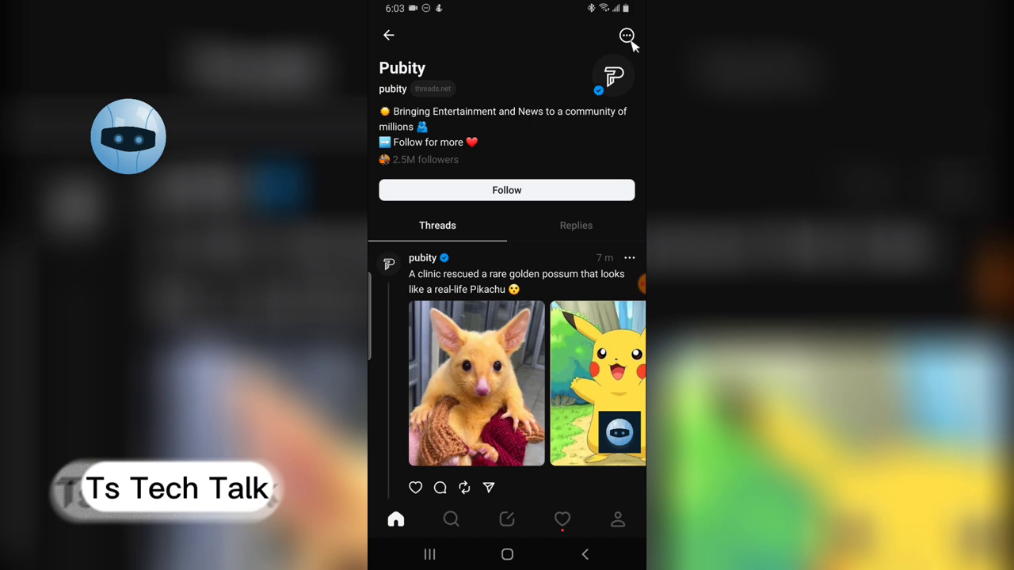
click(627, 35)
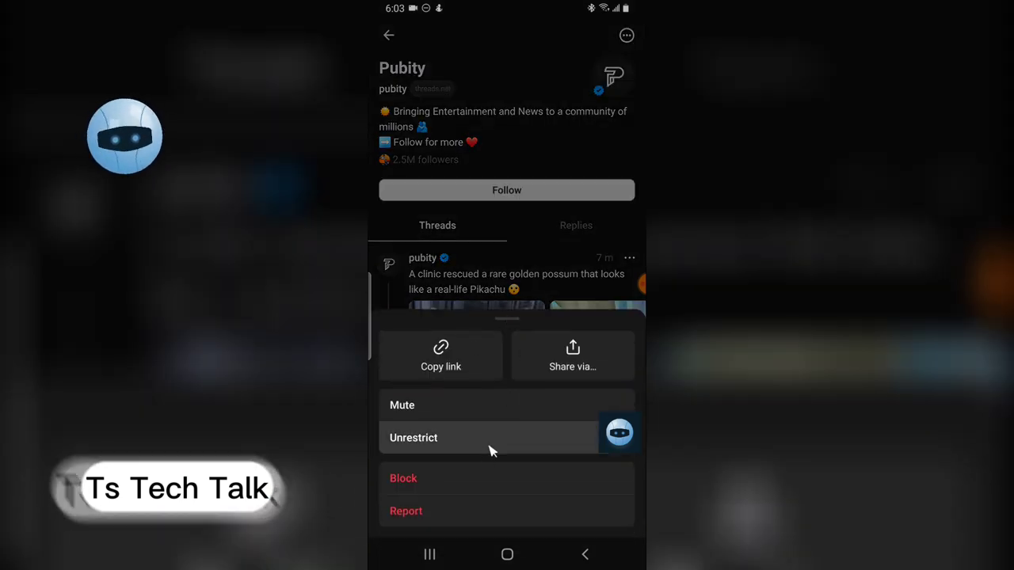
click(413, 437)
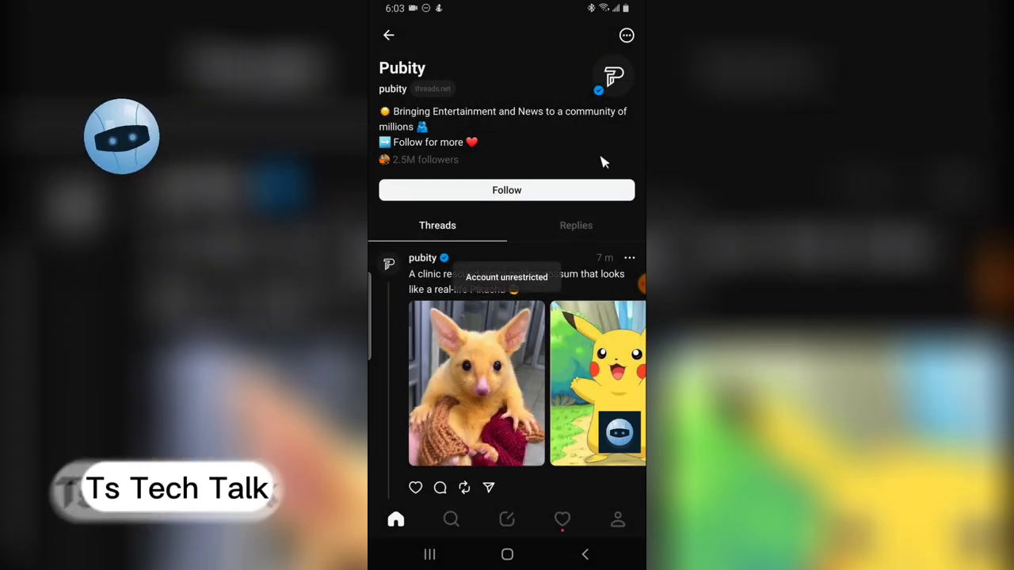
click(628, 258)
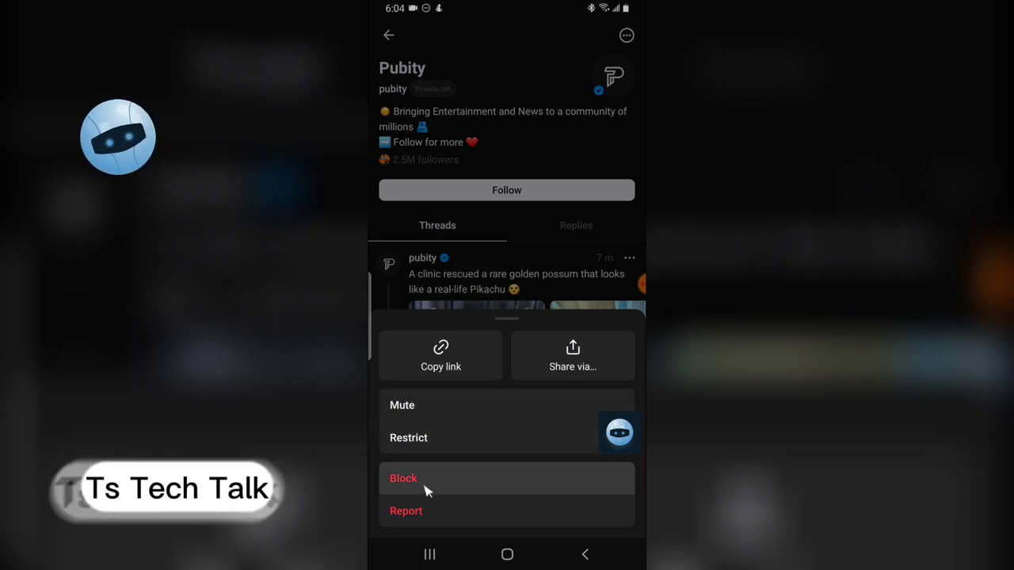
Choose Block for pubity and confirm with the blue Block button.
click(403, 478)
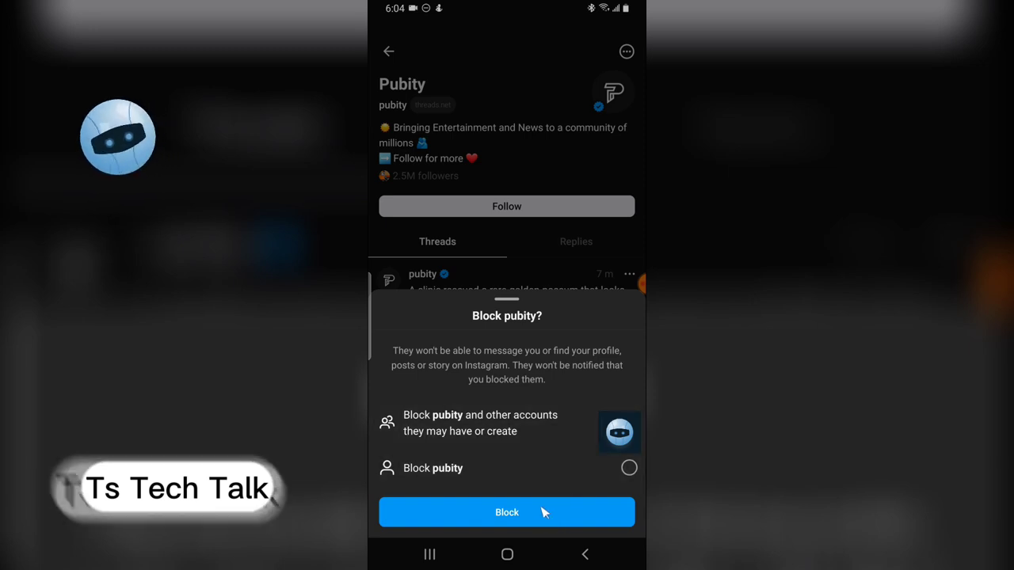
click(506, 513)
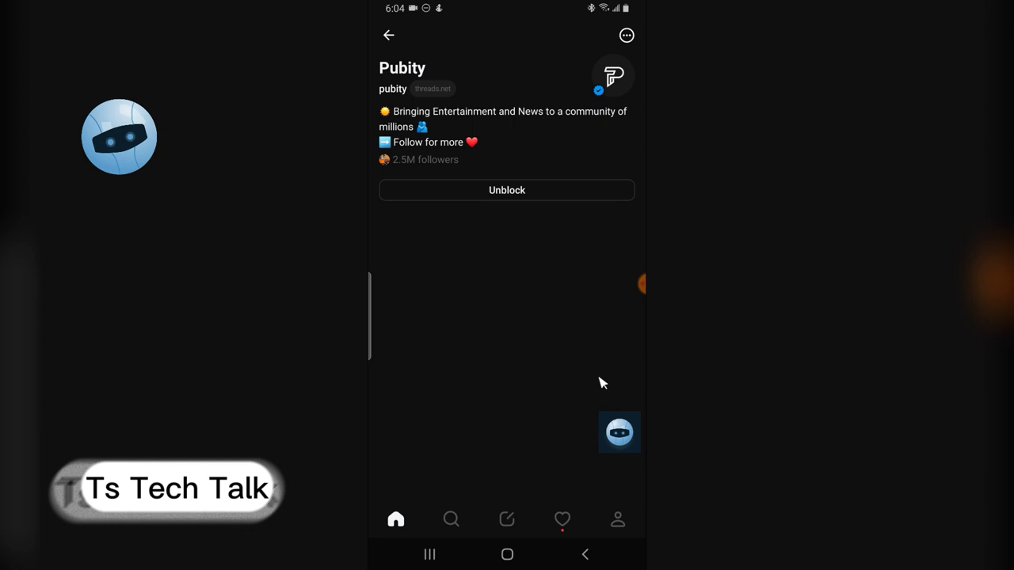
mouse_move(535, 253)
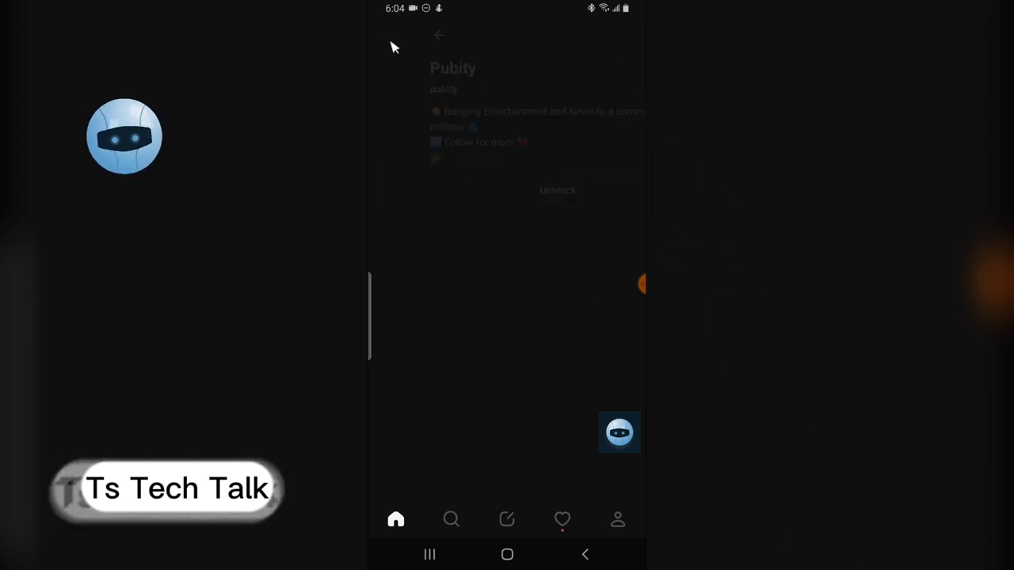
Leave pubity's profile, then view and close the pubity surfing video.
click(440, 35)
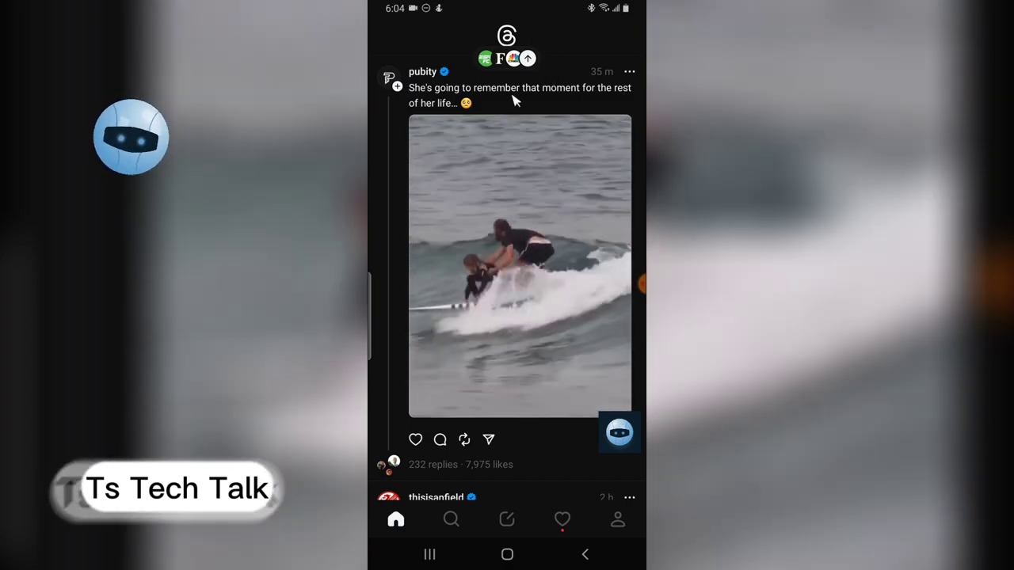
click(519, 265)
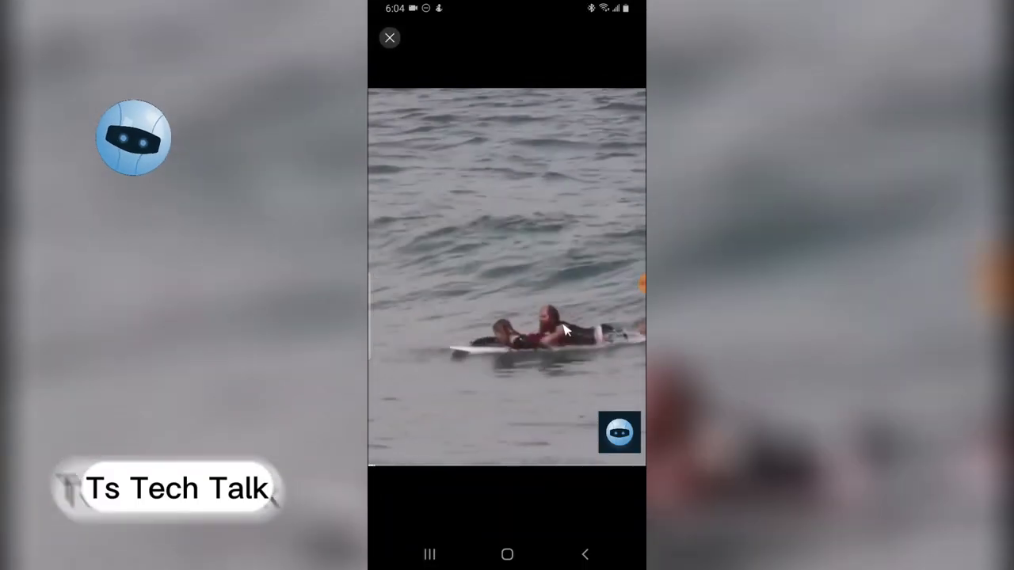
click(389, 37)
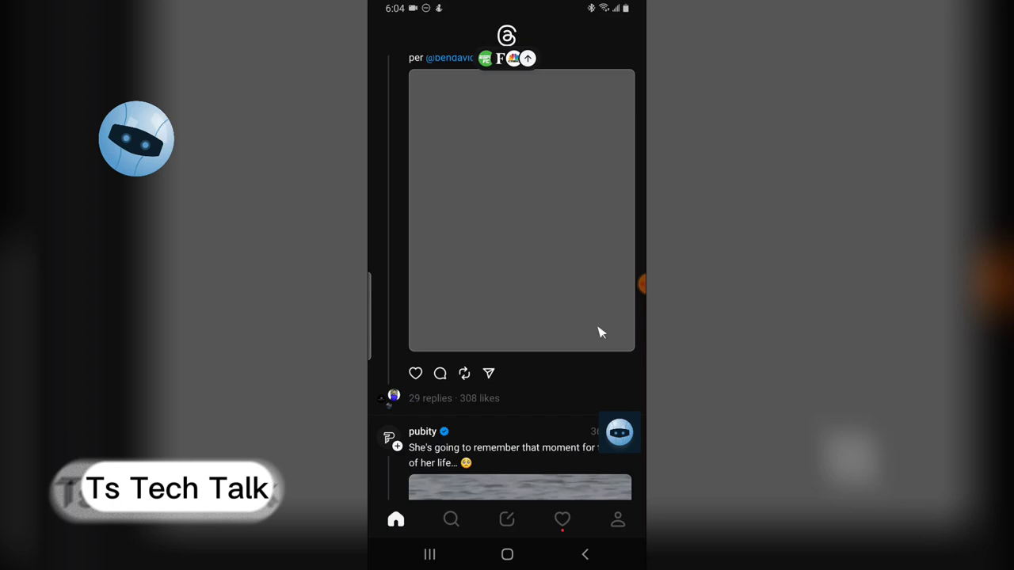
Search Threads for 'pu' and back out of the results.
scroll(up, 3)
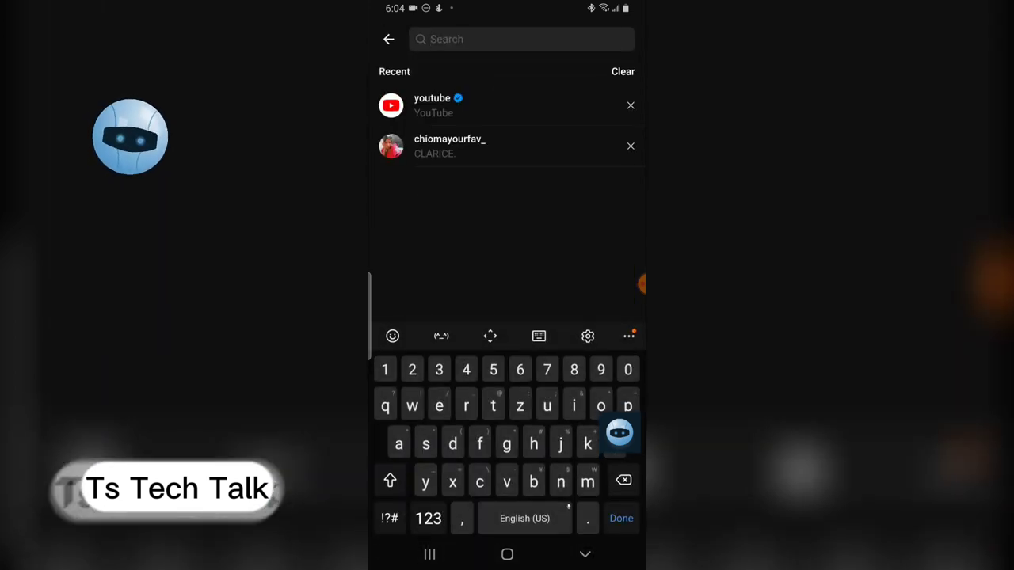
text(publit)
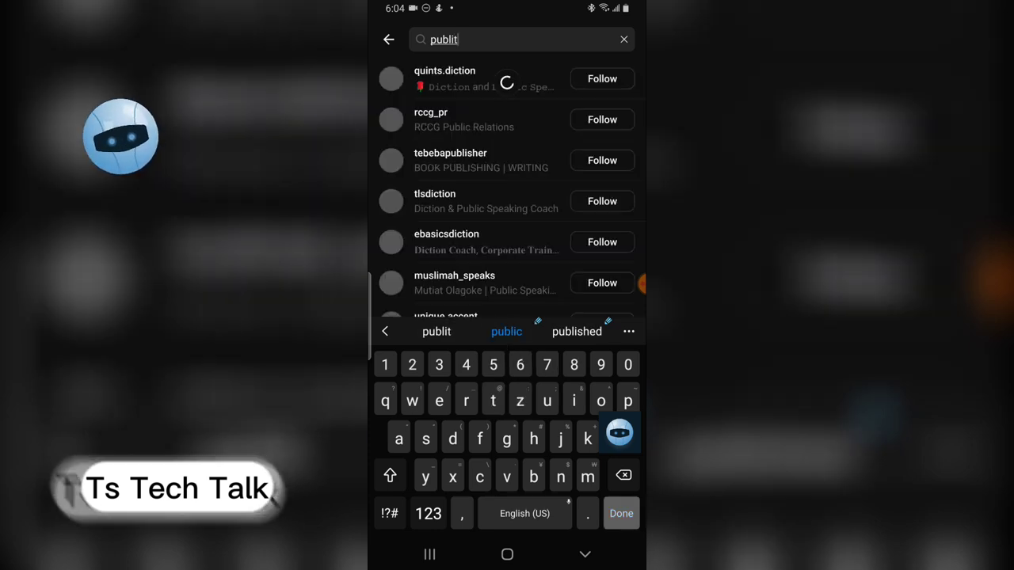
click(621, 513)
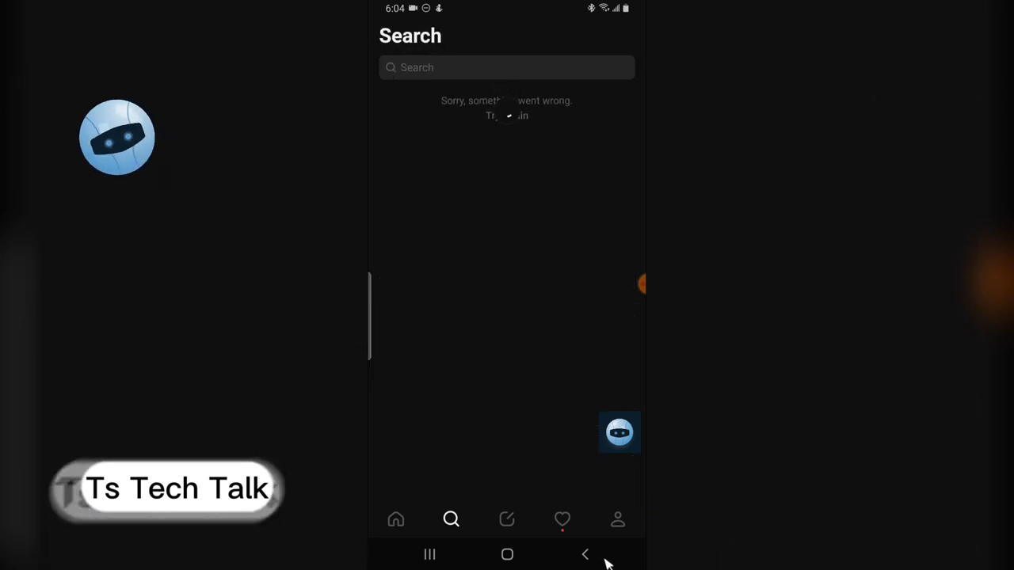
Go from your own profile through the settings menu into Privacy.
click(617, 519)
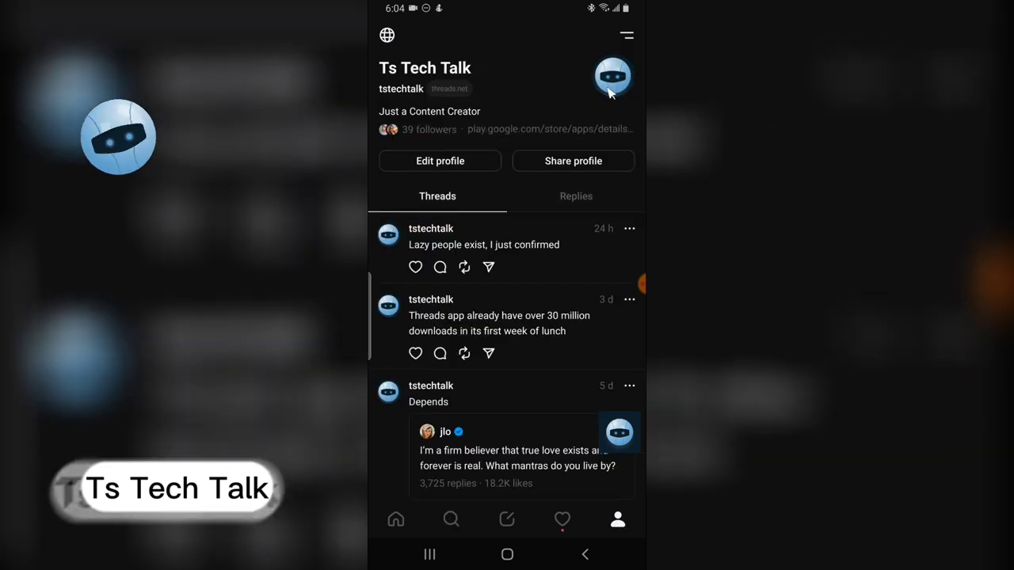
mouse_move(640, 46)
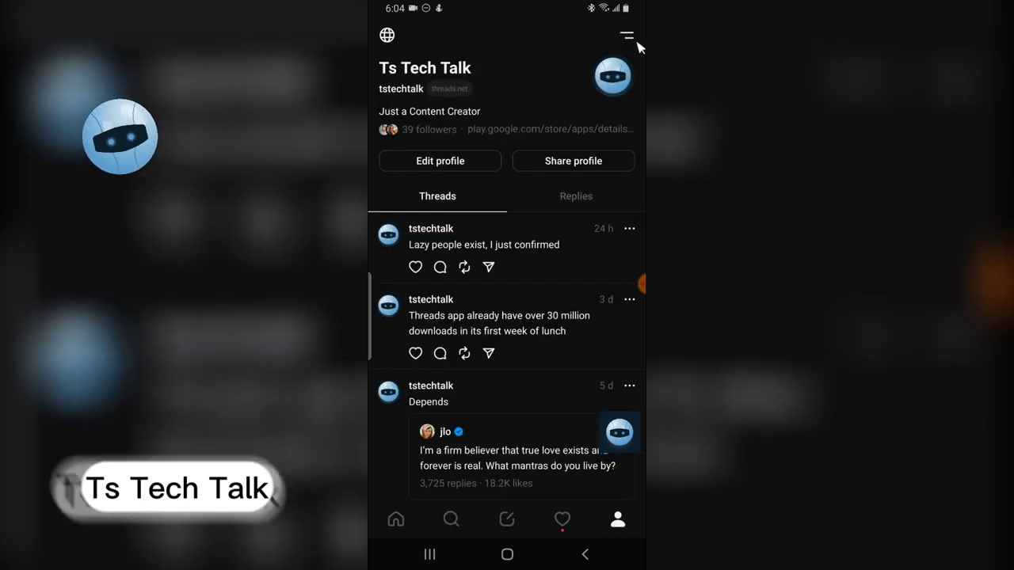
click(626, 35)
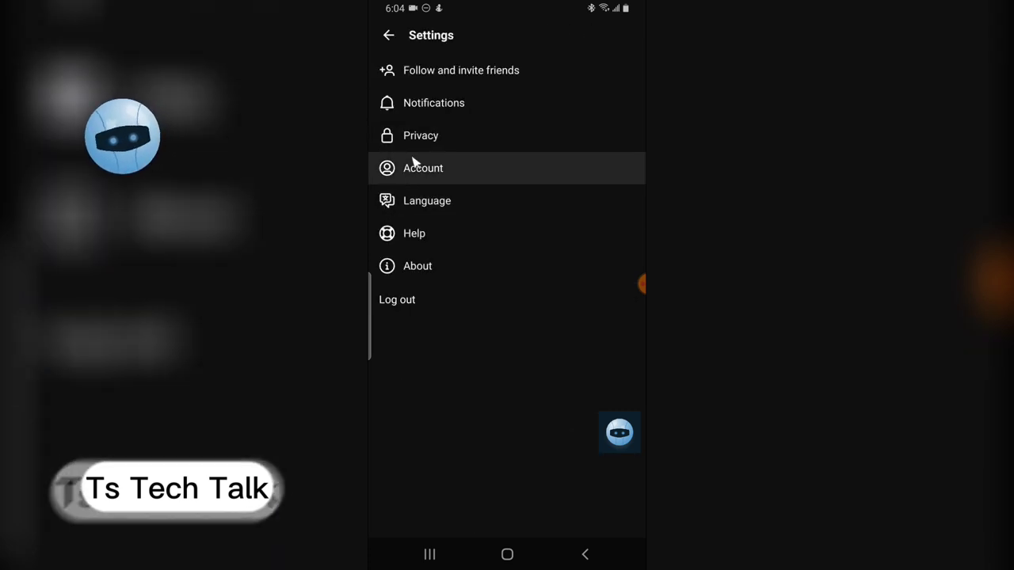
mouse_move(442, 141)
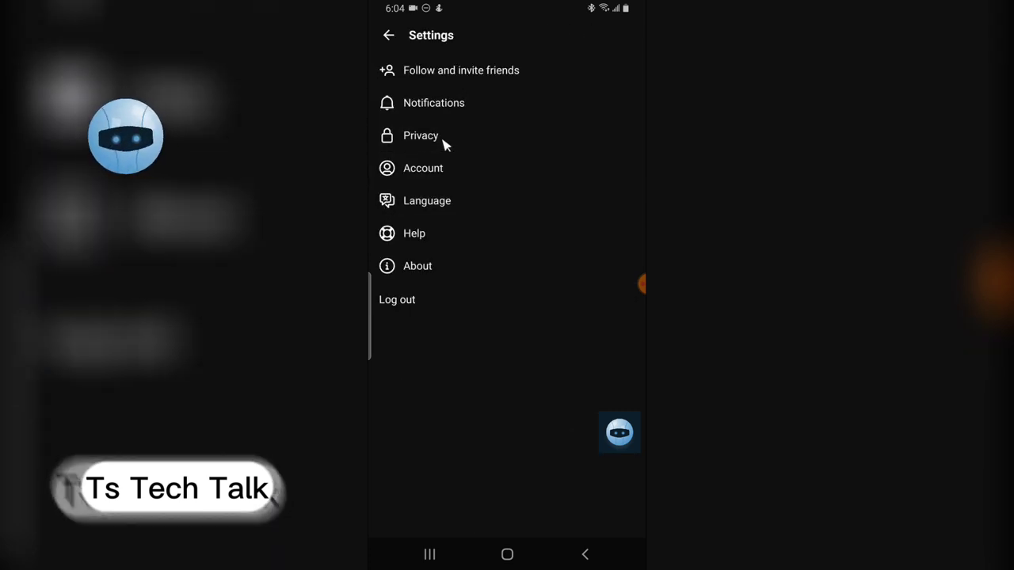
click(420, 136)
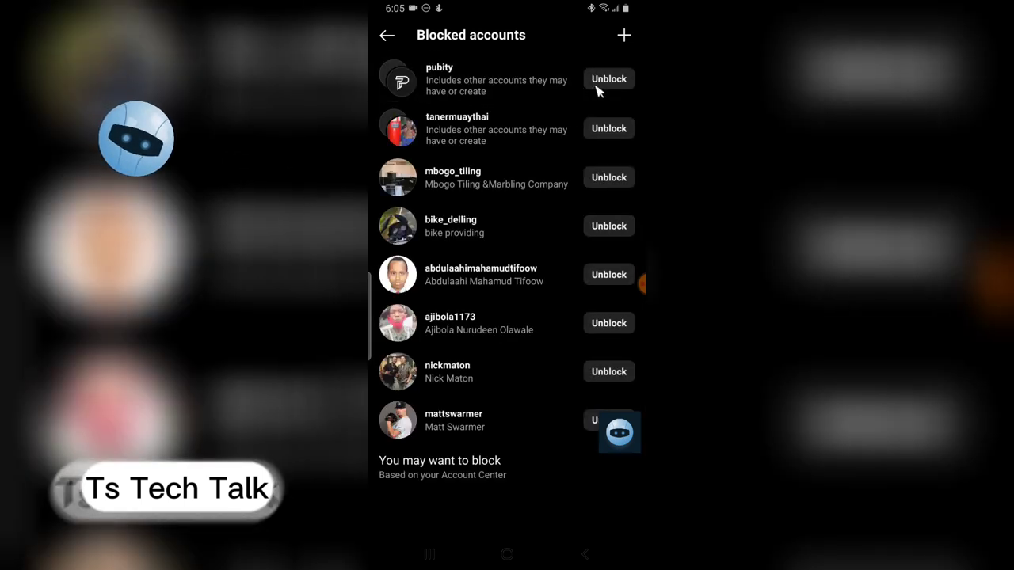
mouse_move(605, 99)
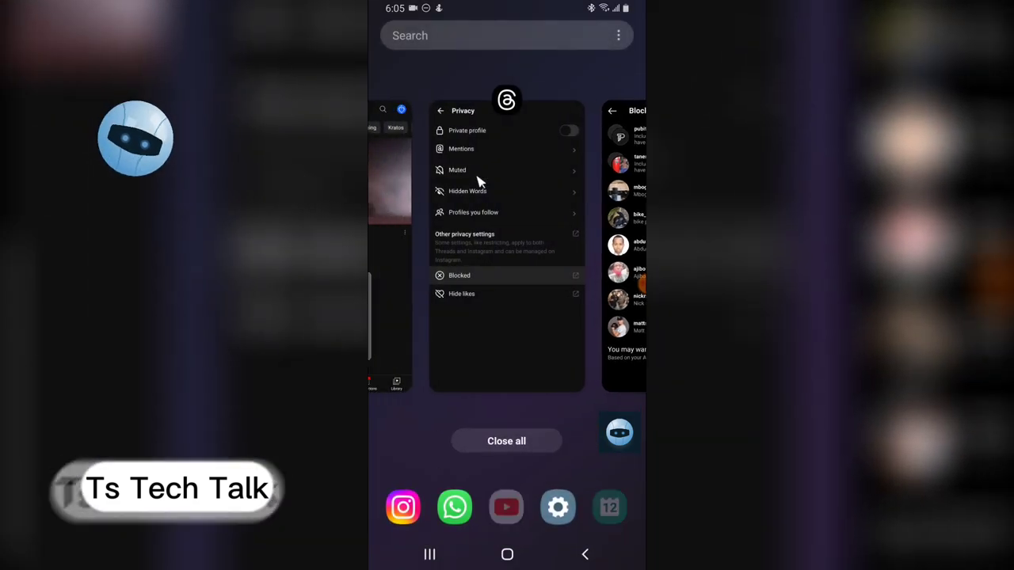
Reopen Threads privacy settings from recents and back out to your profile.
click(506, 237)
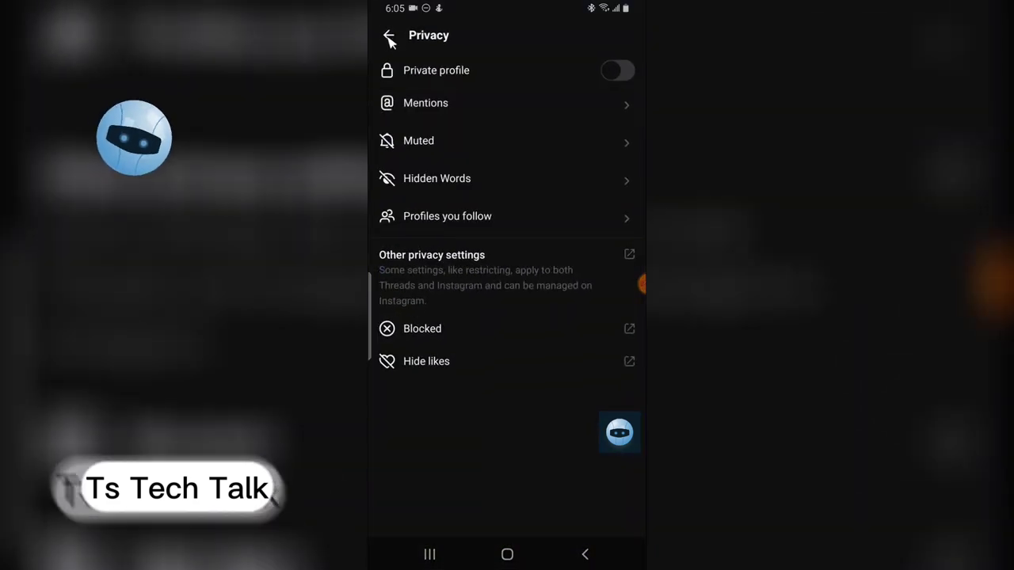
mouse_move(529, 455)
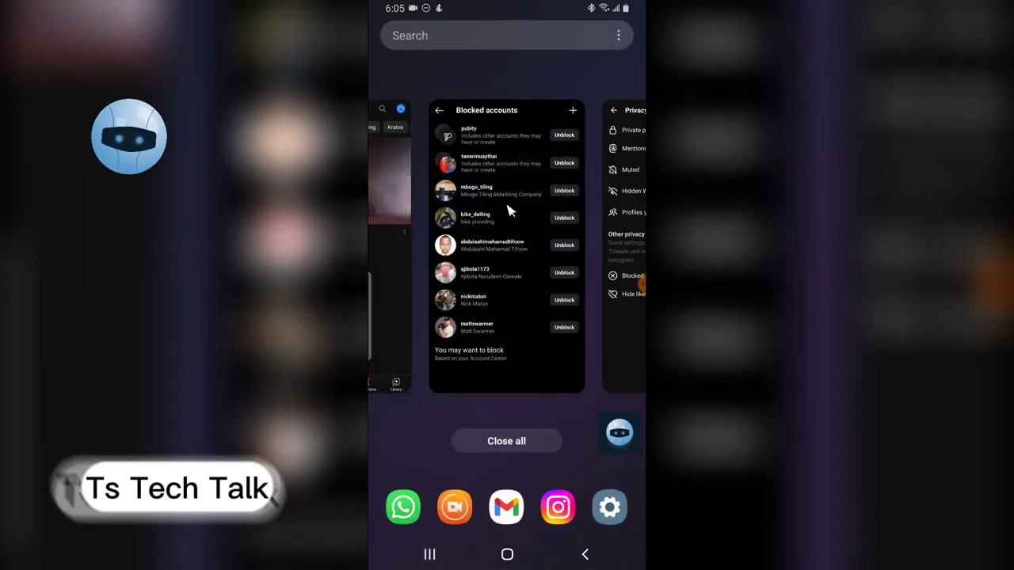
click(506, 237)
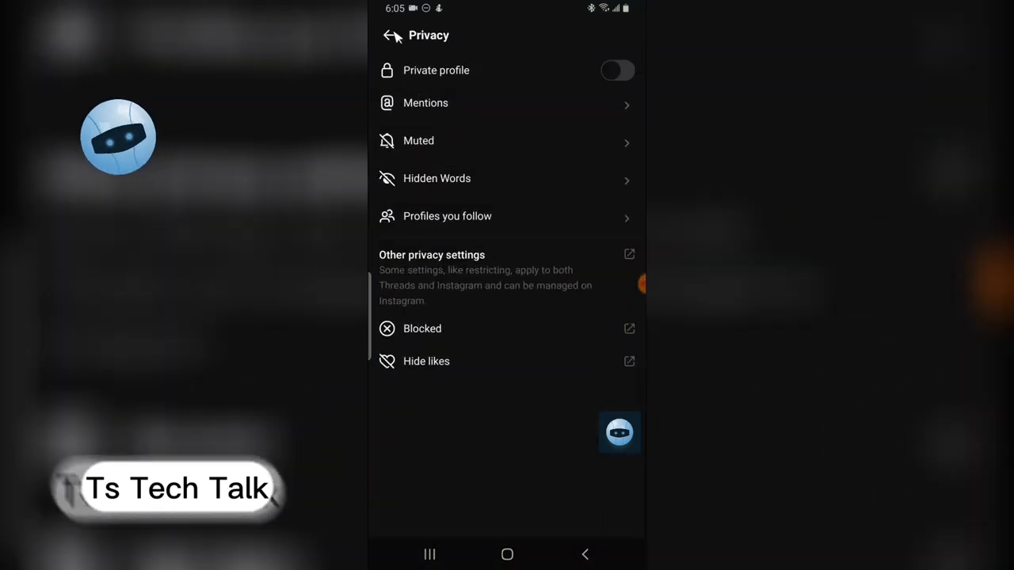
click(388, 35)
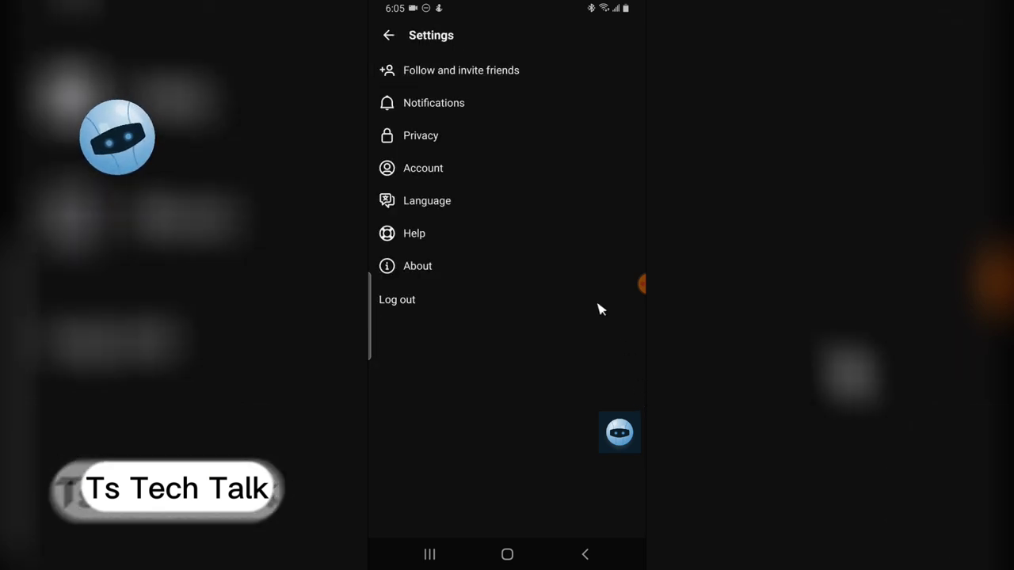
click(388, 35)
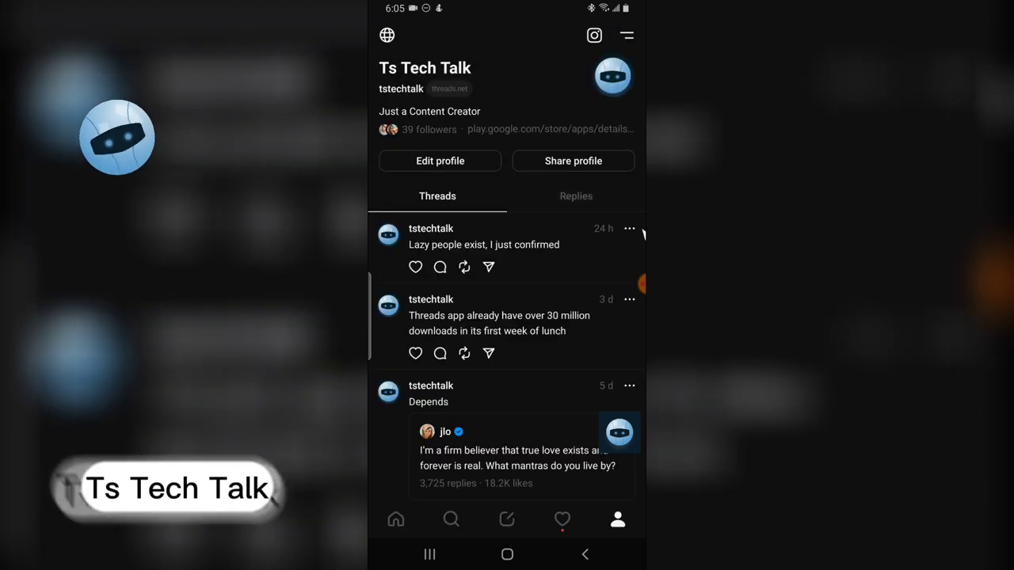